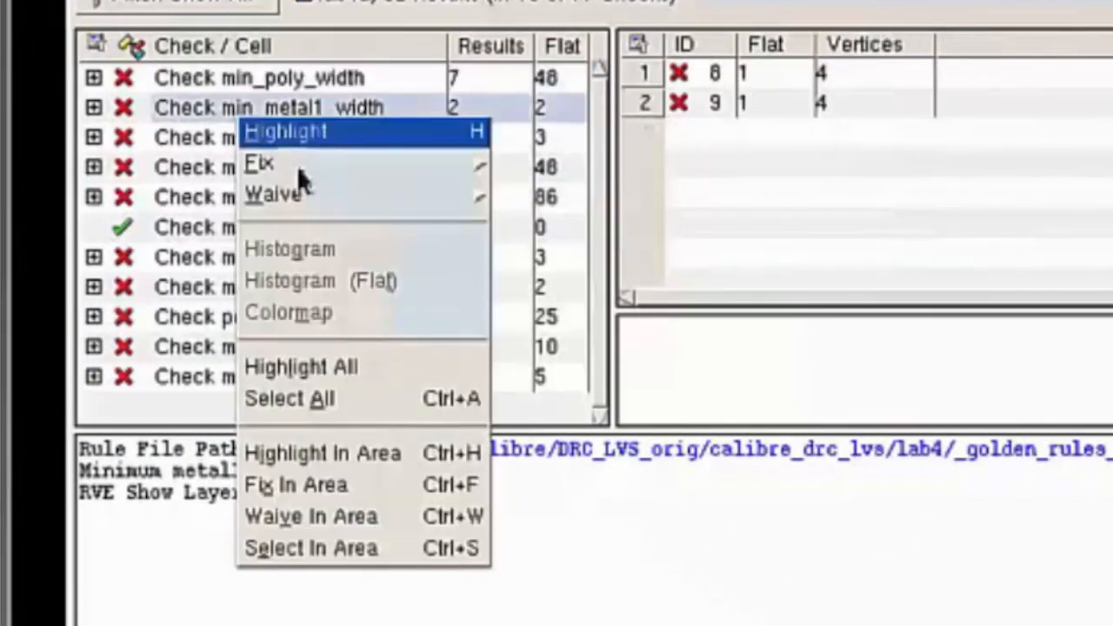
pyautogui.moveTo(271, 195)
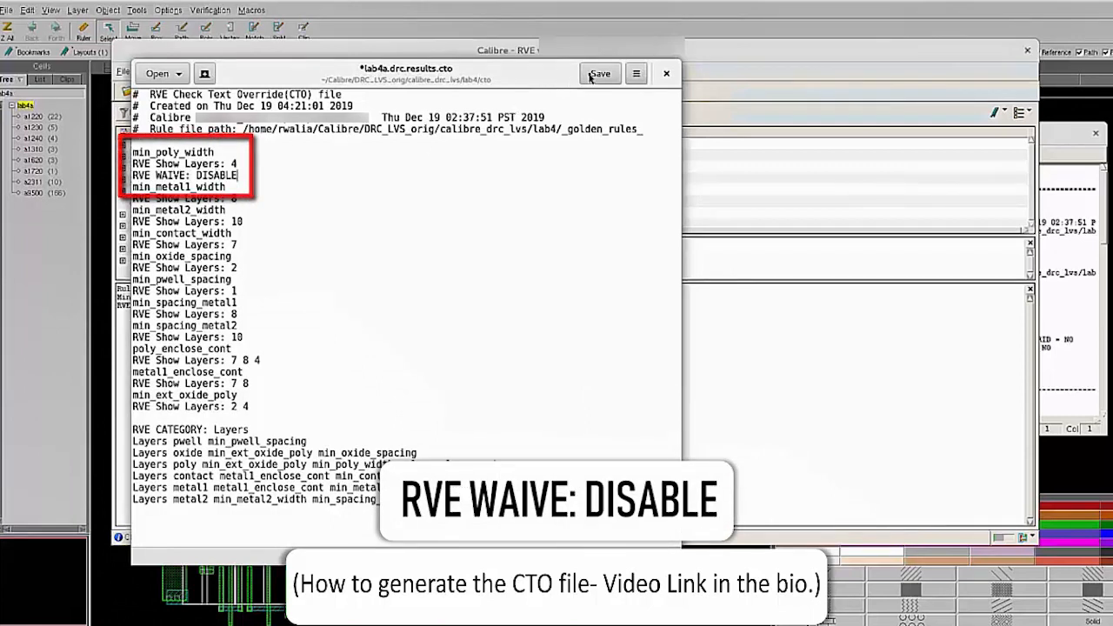
# Save lab4a.drc.results.cto with RVE WAIVE: DISABLE under min_poly_width.
pyautogui.click(600, 73)
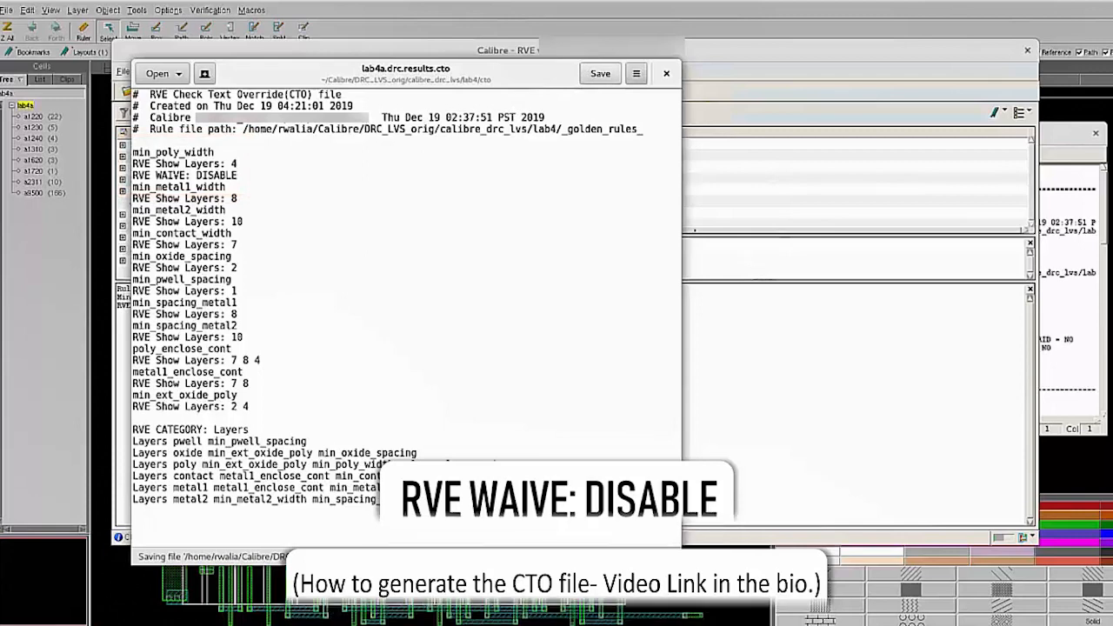
# Import lab4a.drc.results.cto from the cto folder via File > Import CTO File.
pyautogui.click(214, 70)
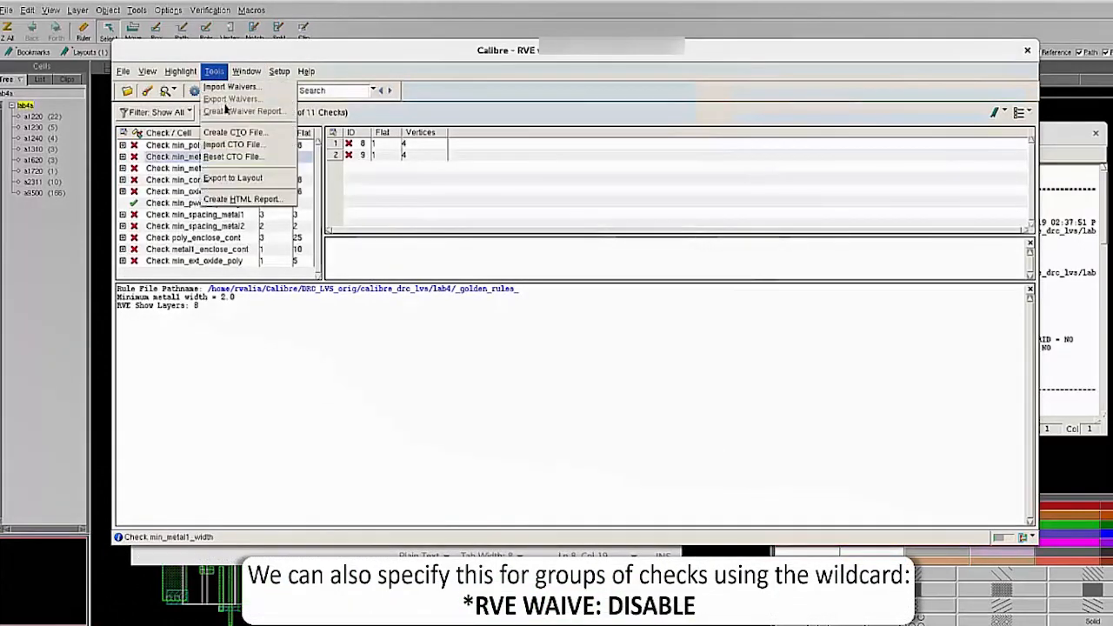
pyautogui.click(233, 132)
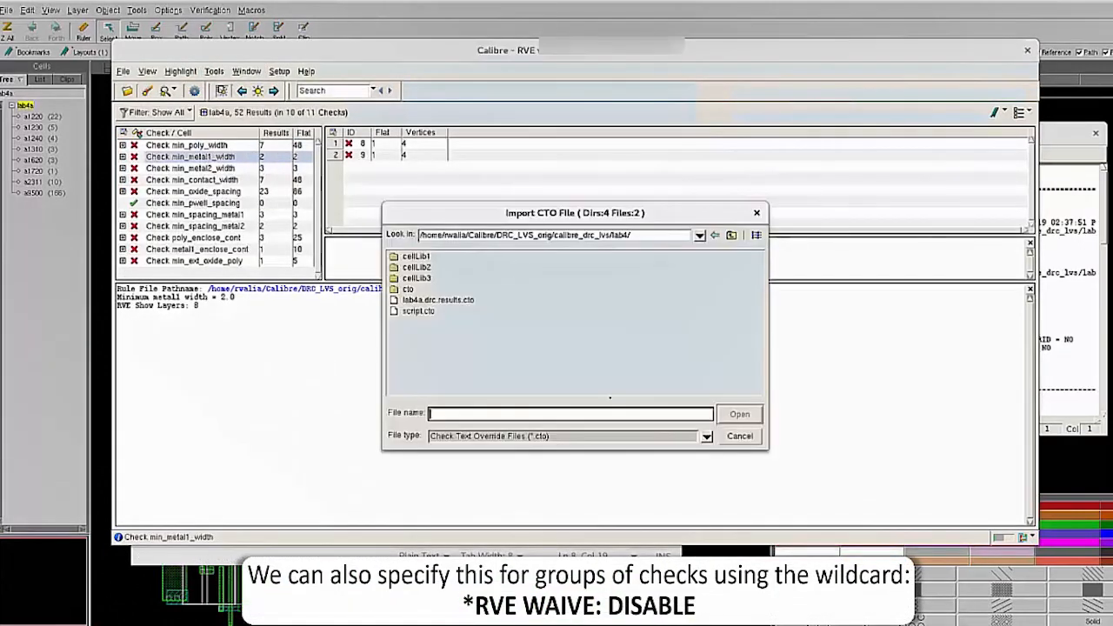
pyautogui.doubleClick(407, 288)
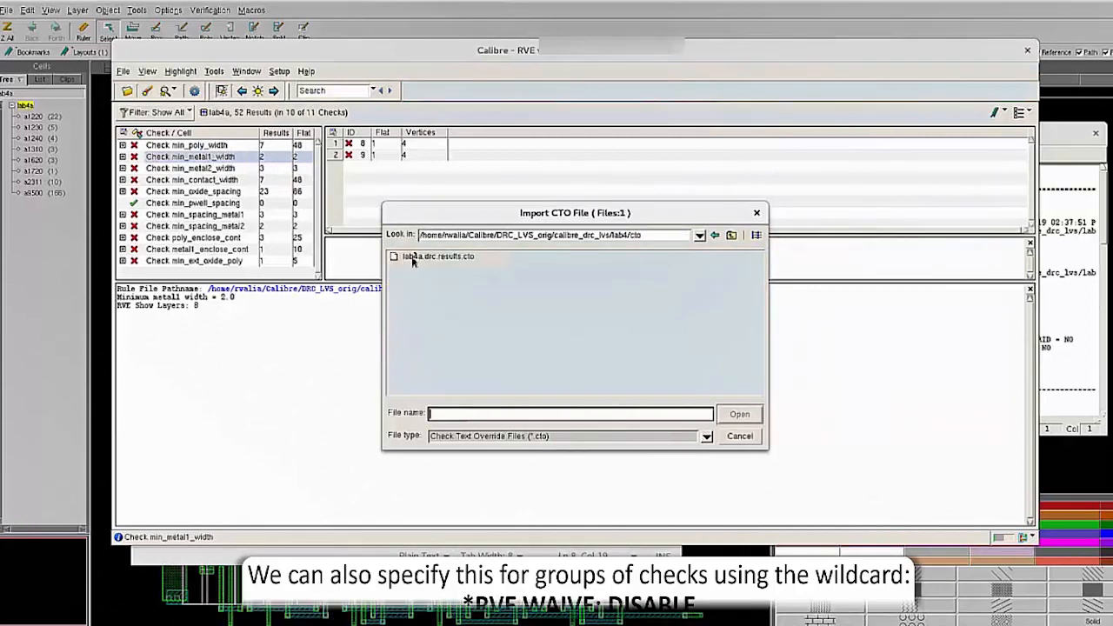
pyautogui.click(738, 414)
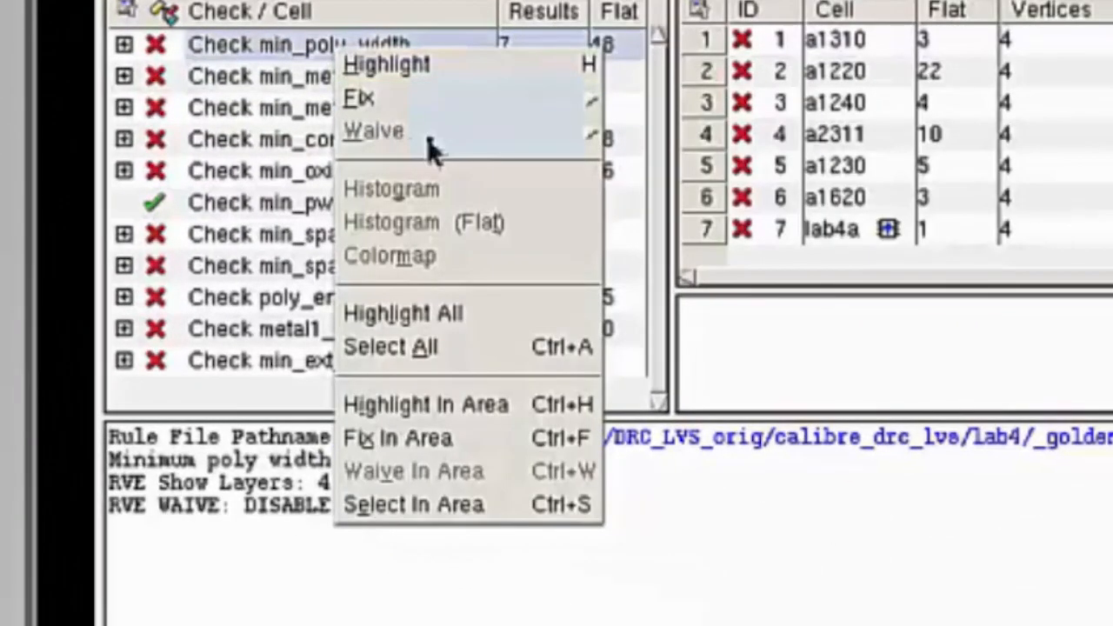
pyautogui.moveTo(269, 87)
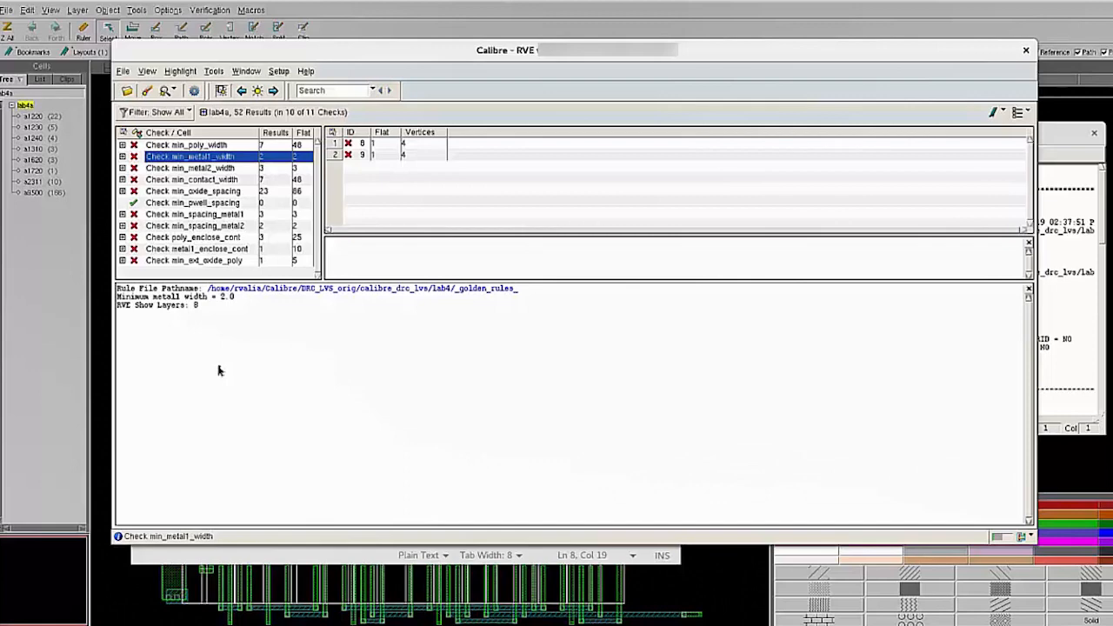
pyautogui.moveTo(857, 494)
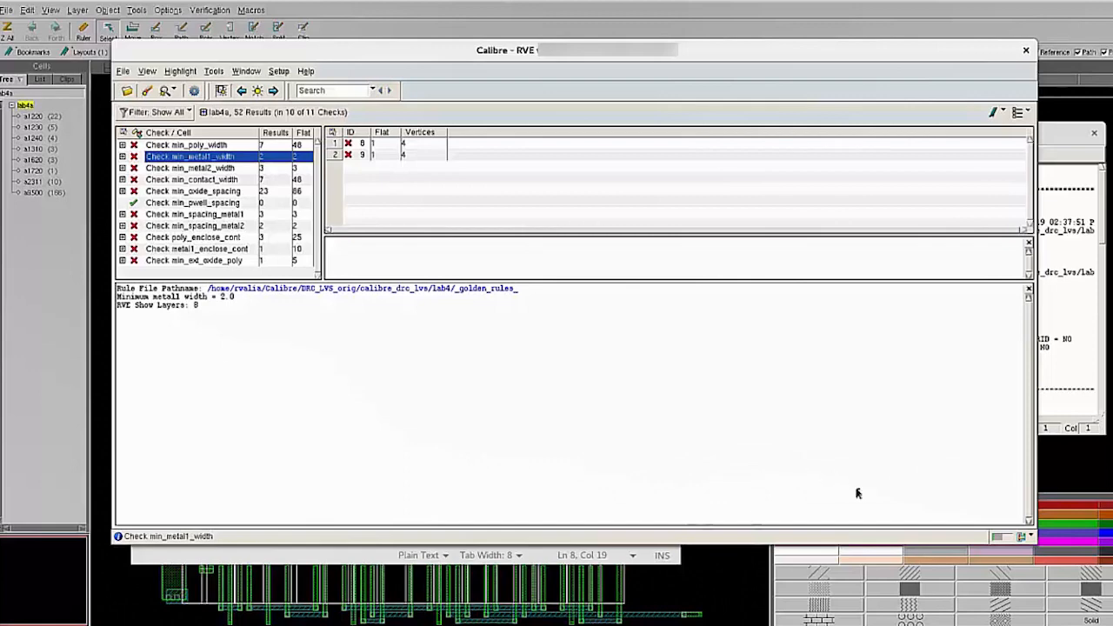